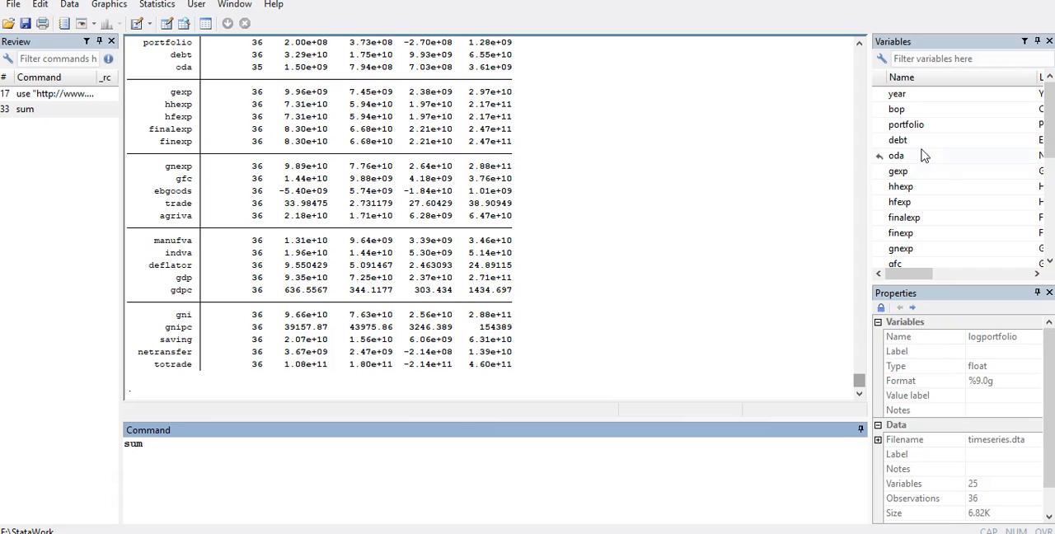
- Summarize portfolio and mark its minimum value, -2.70e+08, in the Results window
click(907, 126)
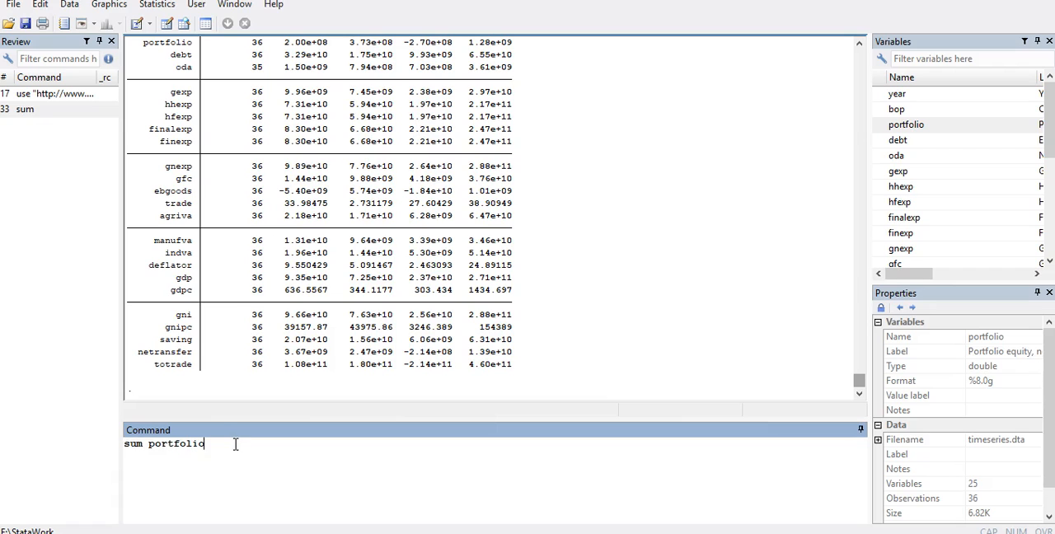
key(Return)
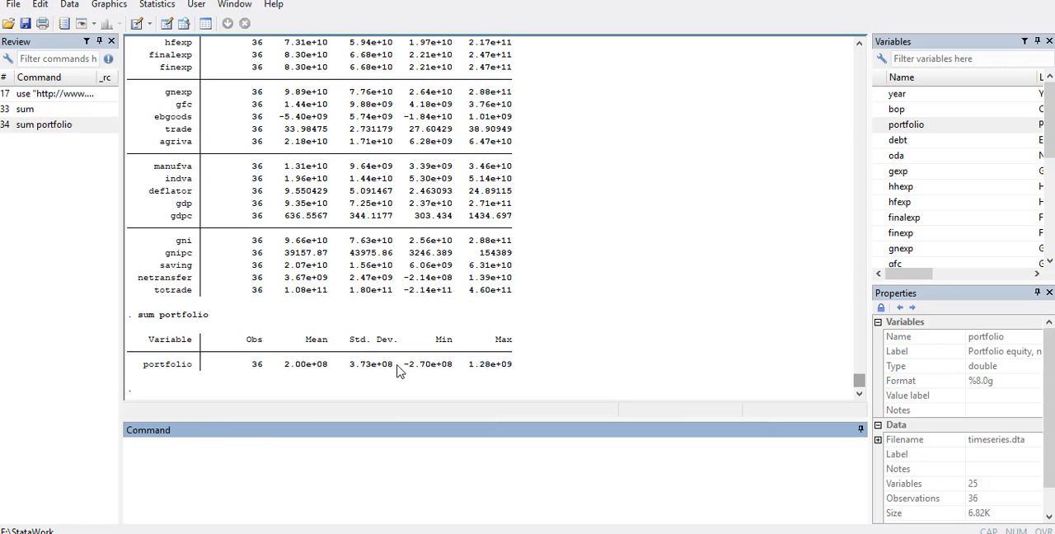
double_click(427, 362)
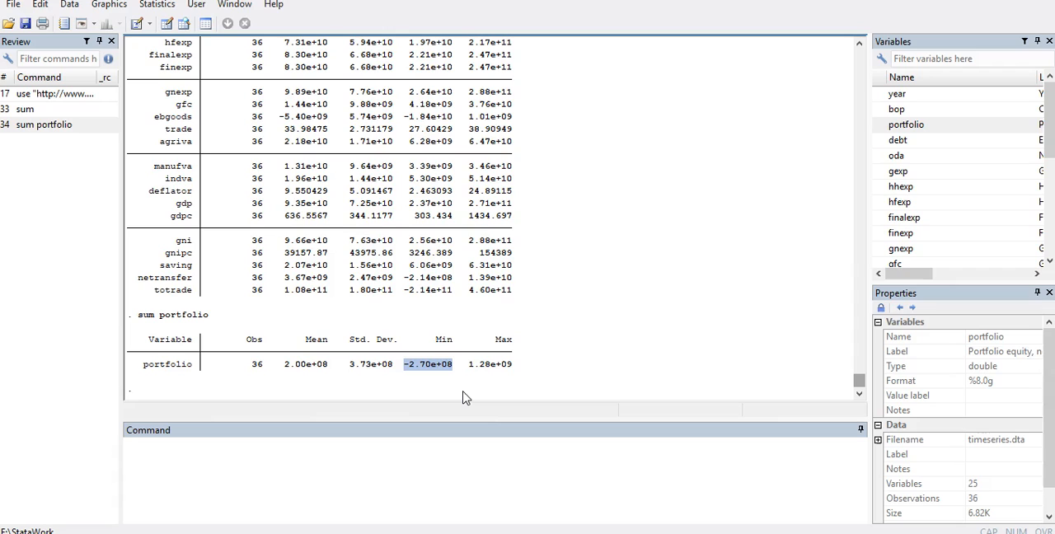
mouse_move(437, 371)
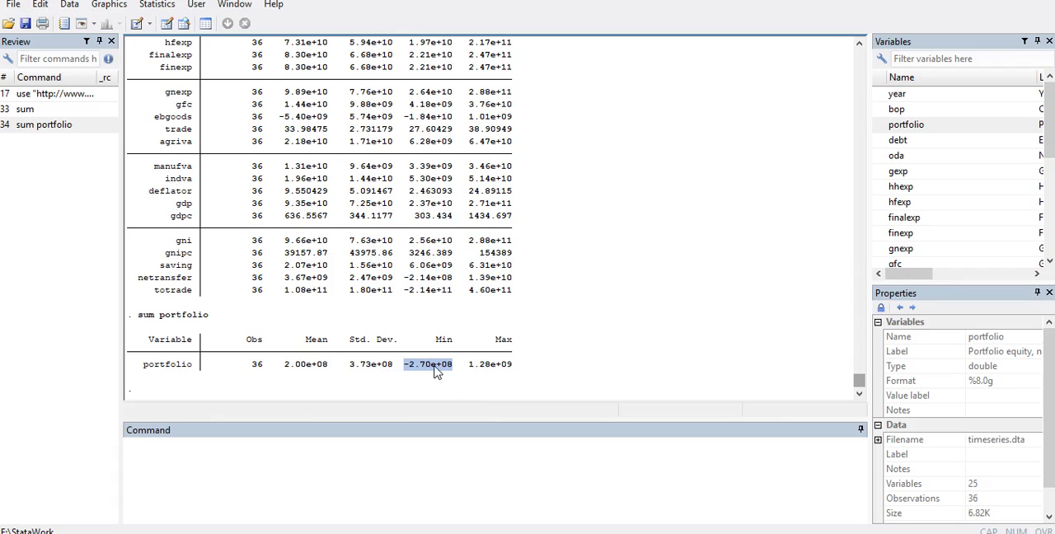
mouse_move(445, 377)
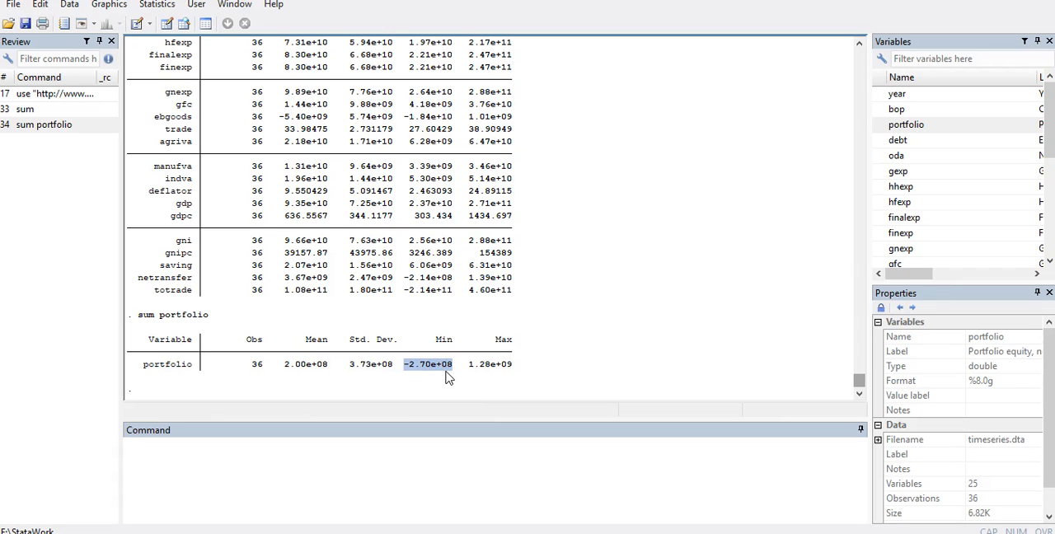
mouse_move(437, 378)
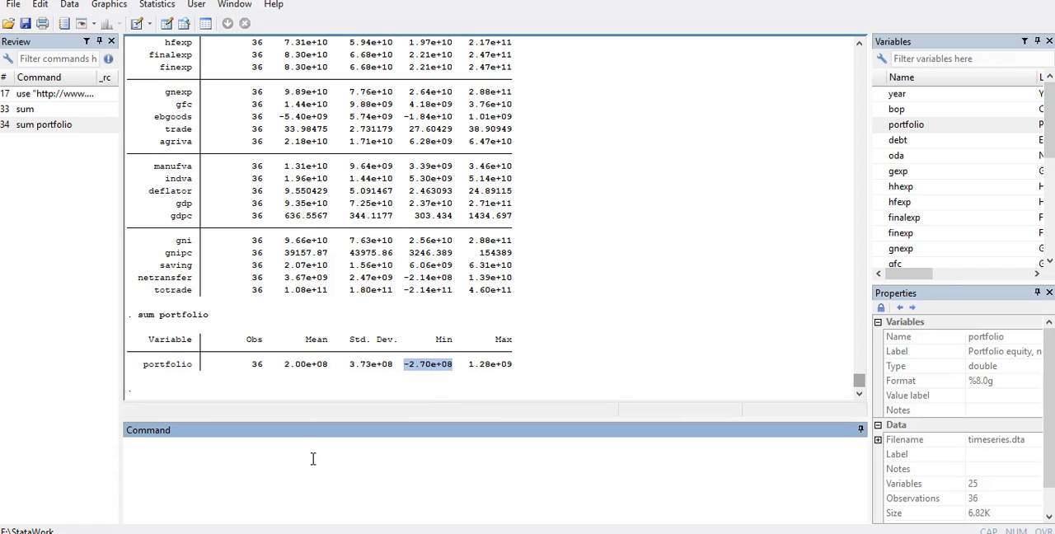
- Generate logofportfoliowithngeativevalues = ln(portfolio + 2.80e+08), shifting by the marked minimum
click(313, 445)
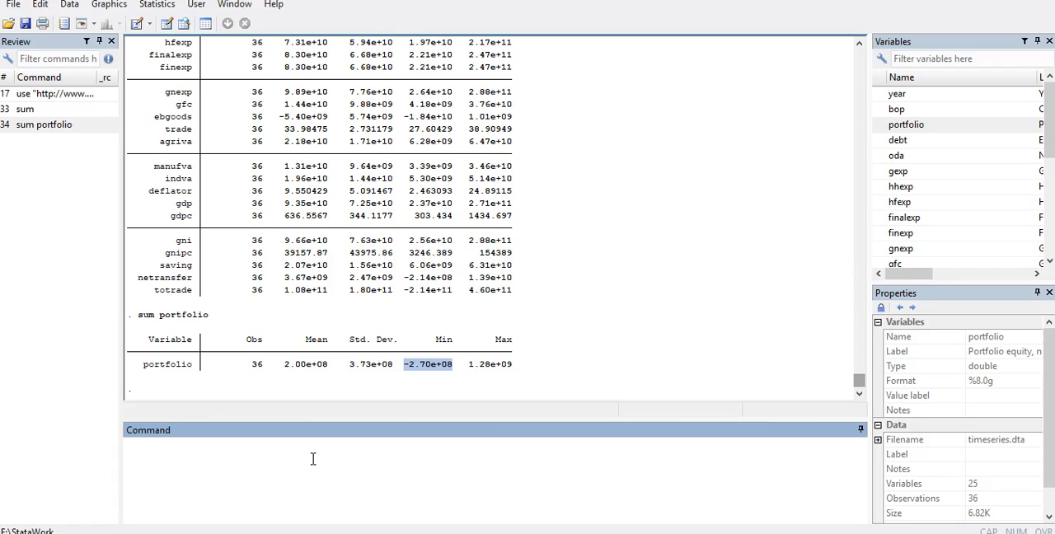
text(gen)
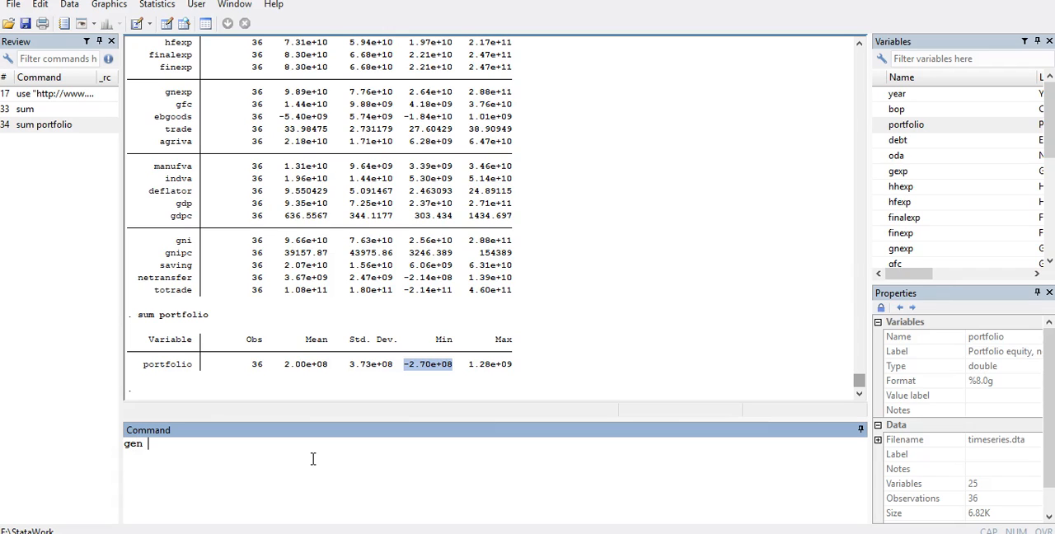
text(log)
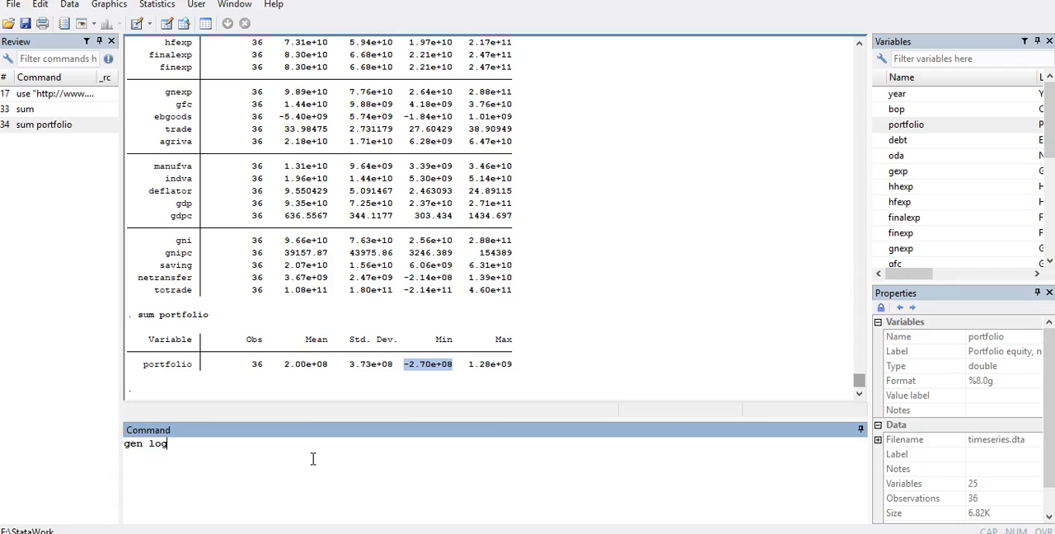
text(ofportfoliowith)
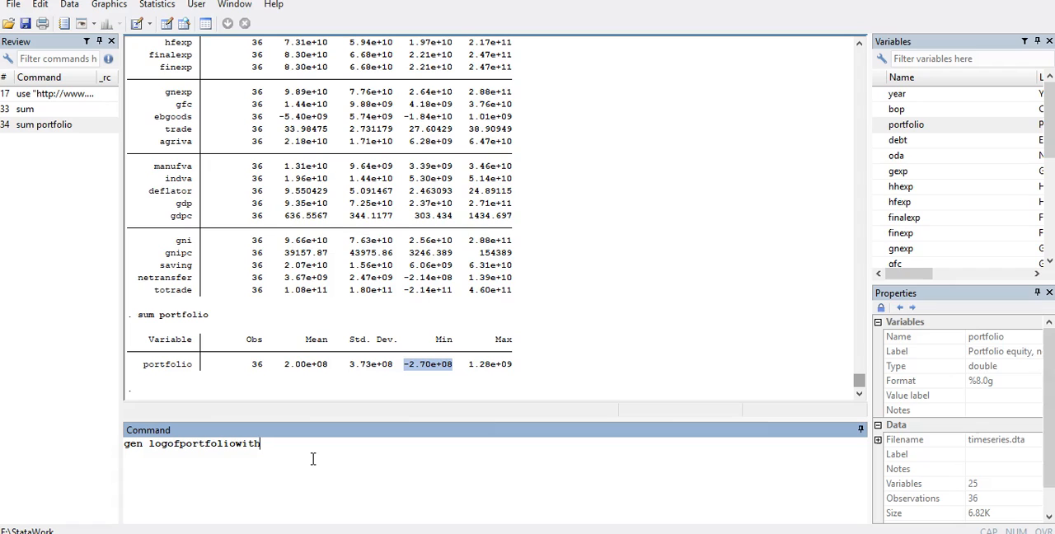
text(ngeative)
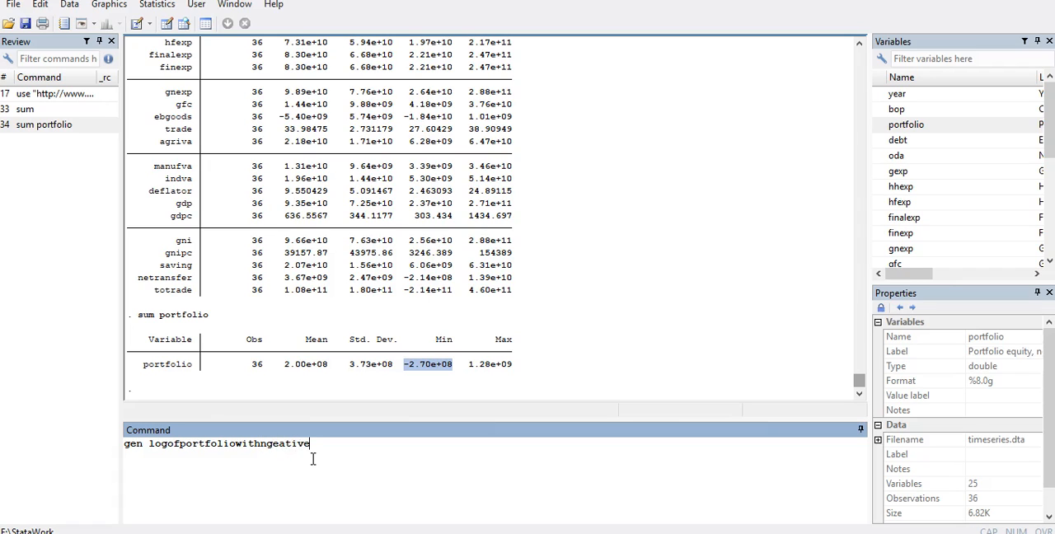
text(values =)
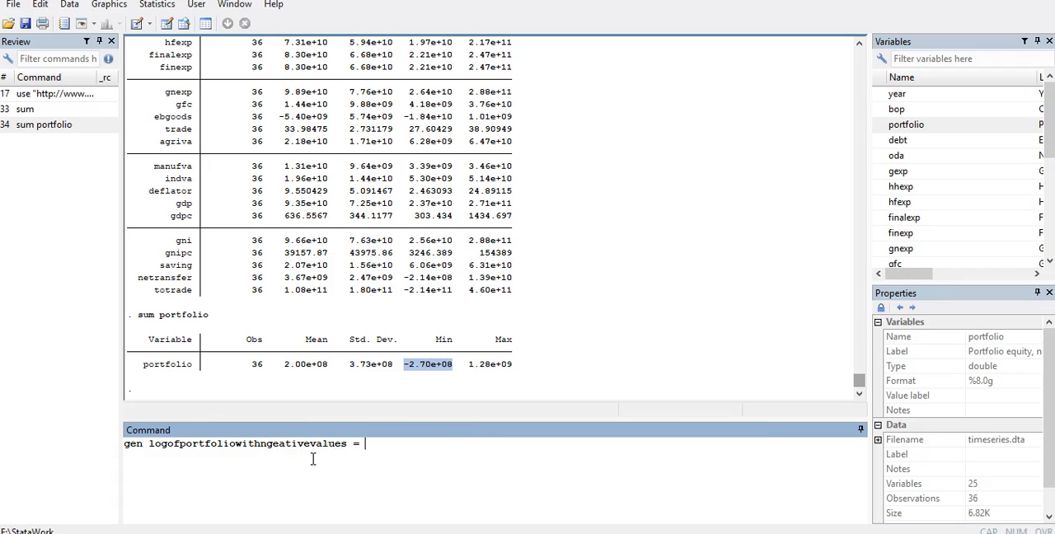
text(ln(po)
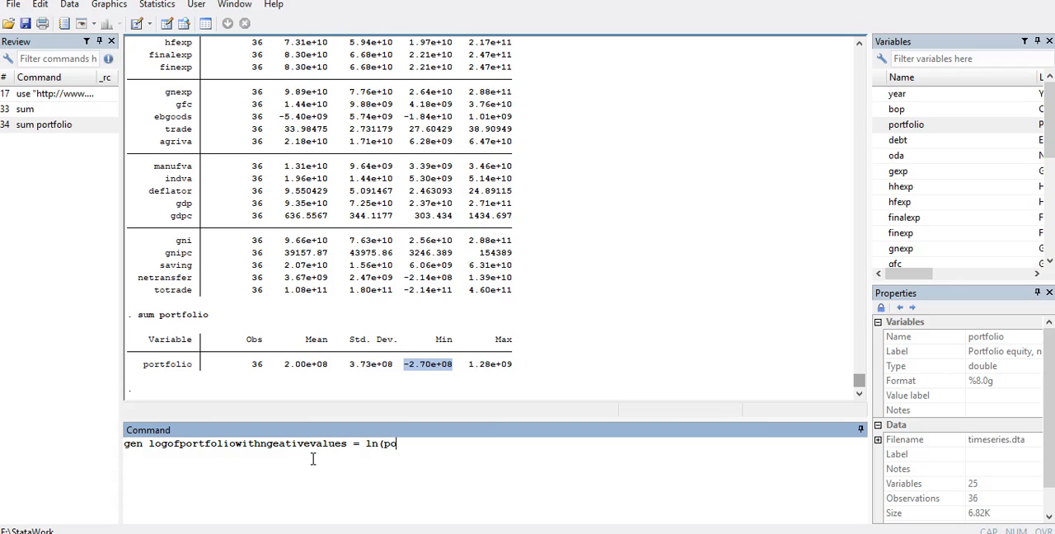
text(rtfolio)
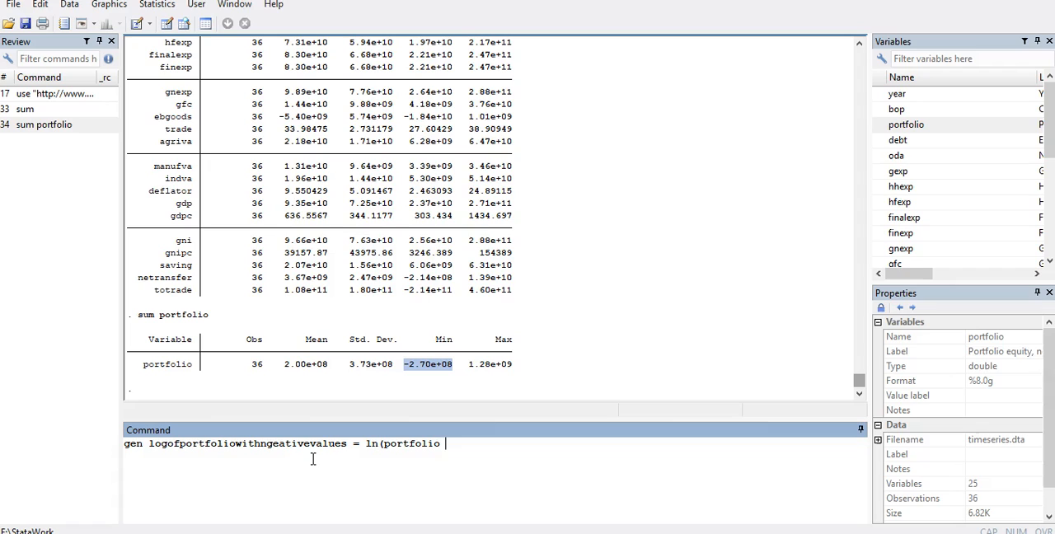
text(+ -2.70e+08)
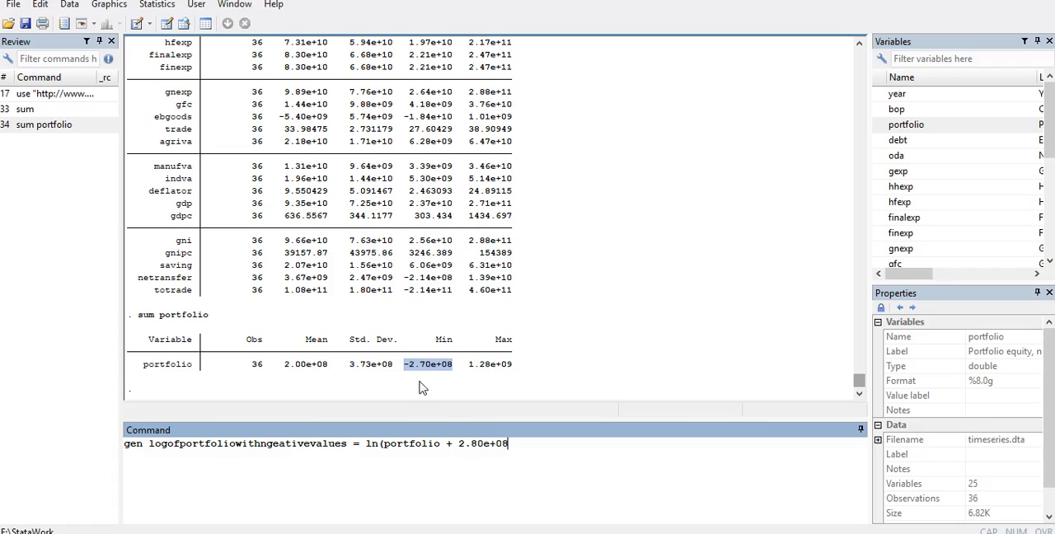
double_click(485, 444)
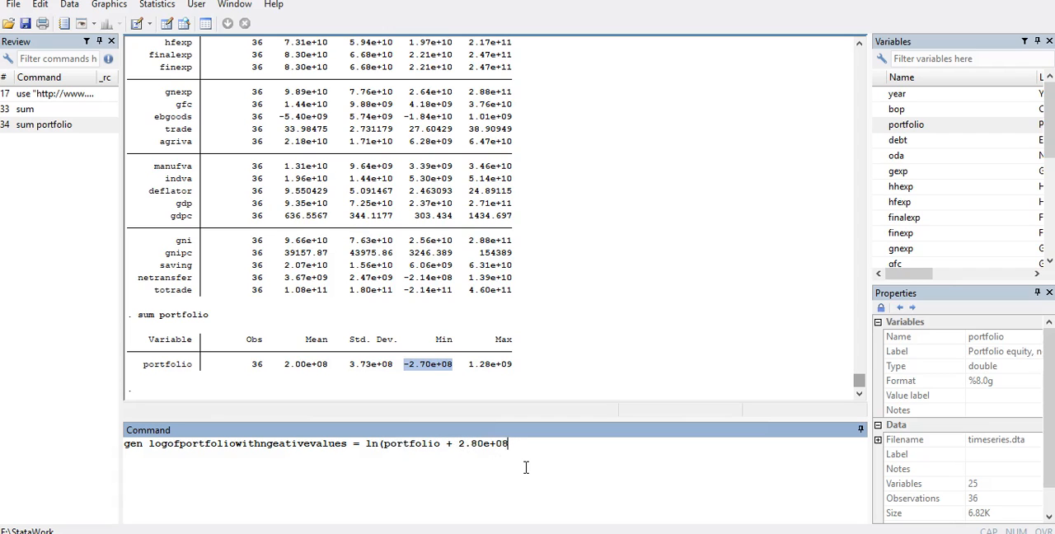
text())
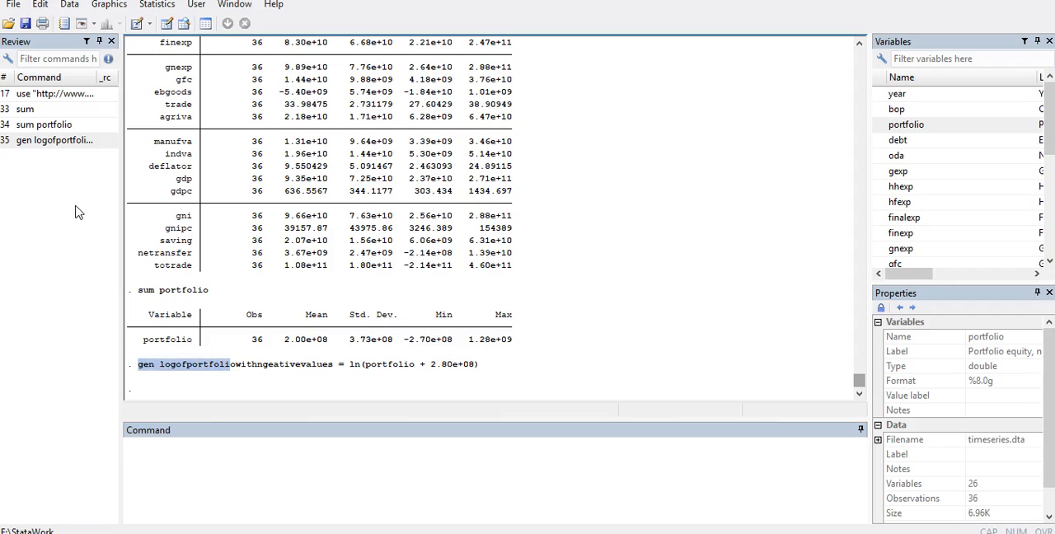
mouse_move(119, 326)
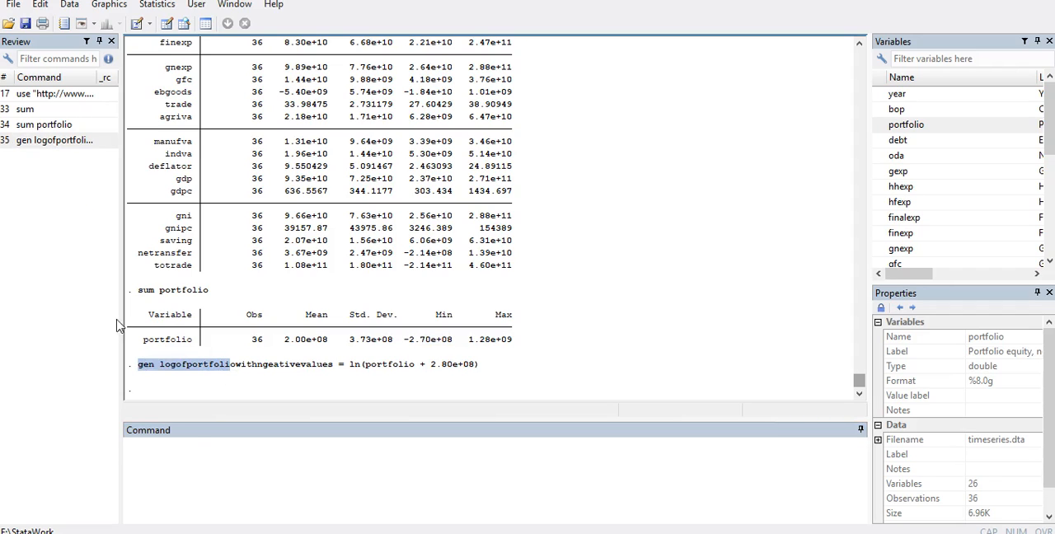
- Generate logportfolio = ln(portfolio), leaving 10 missing values for non-positive rows
text(ge)
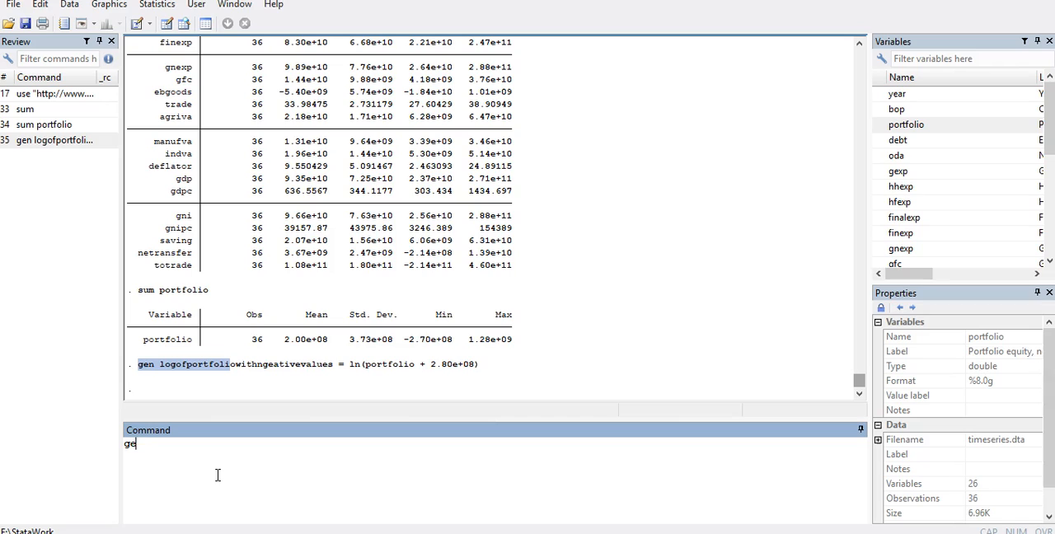
text(n logportfolio = l)
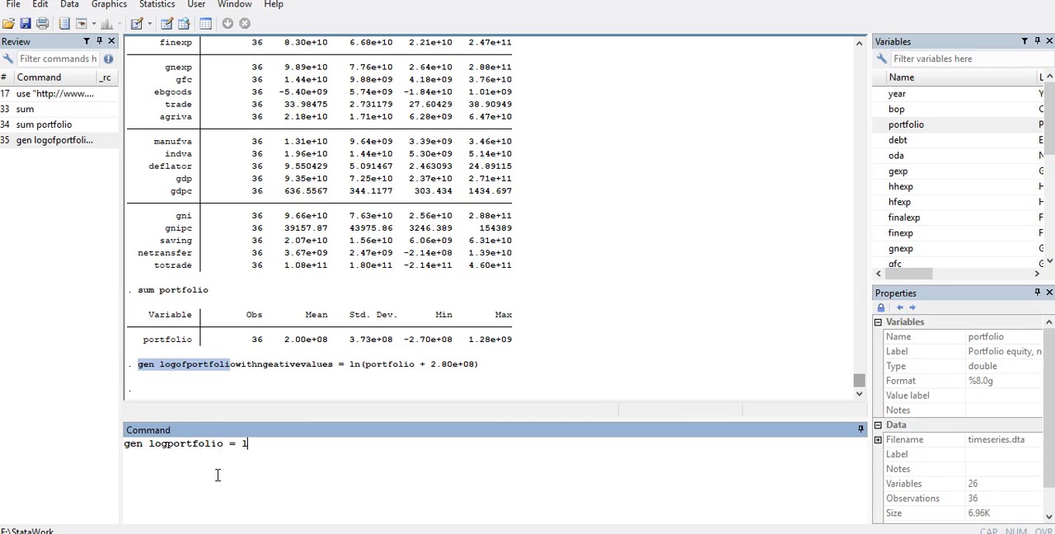
text(n(portfo)
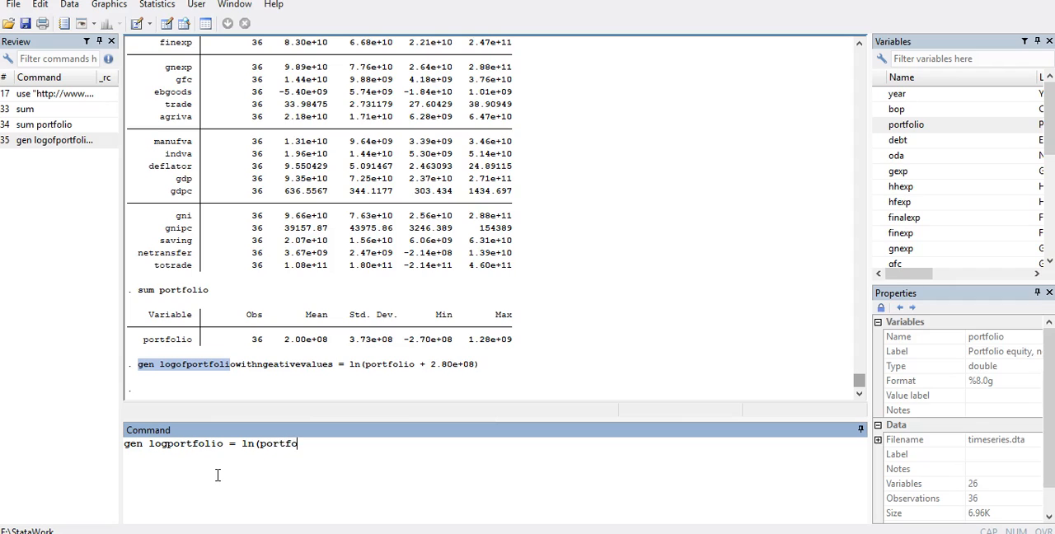
text(lio))
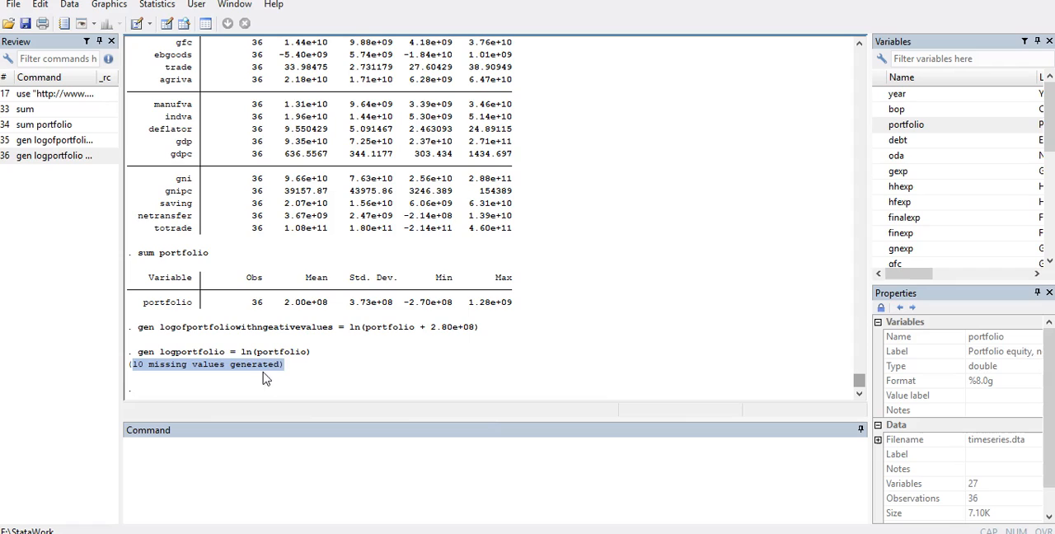
mouse_move(145, 374)
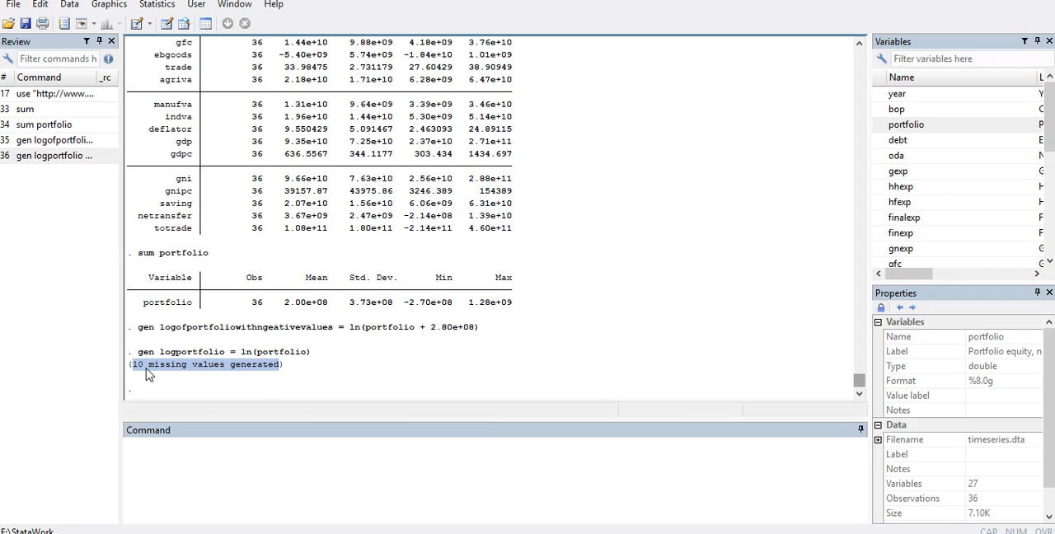
mouse_move(284, 345)
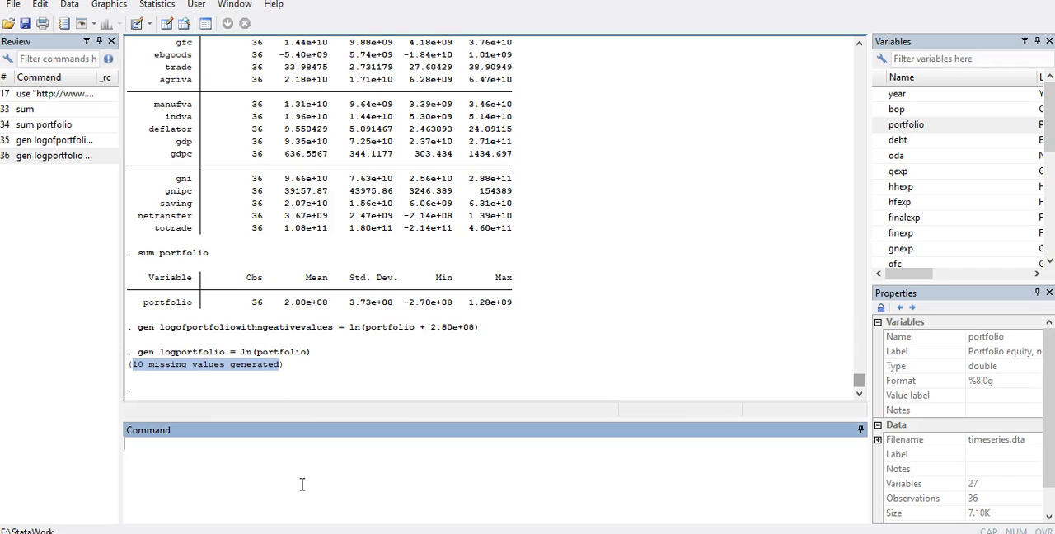
- Browse portfolio with both log variables and inspect the shifted log value in row 10
text(br)
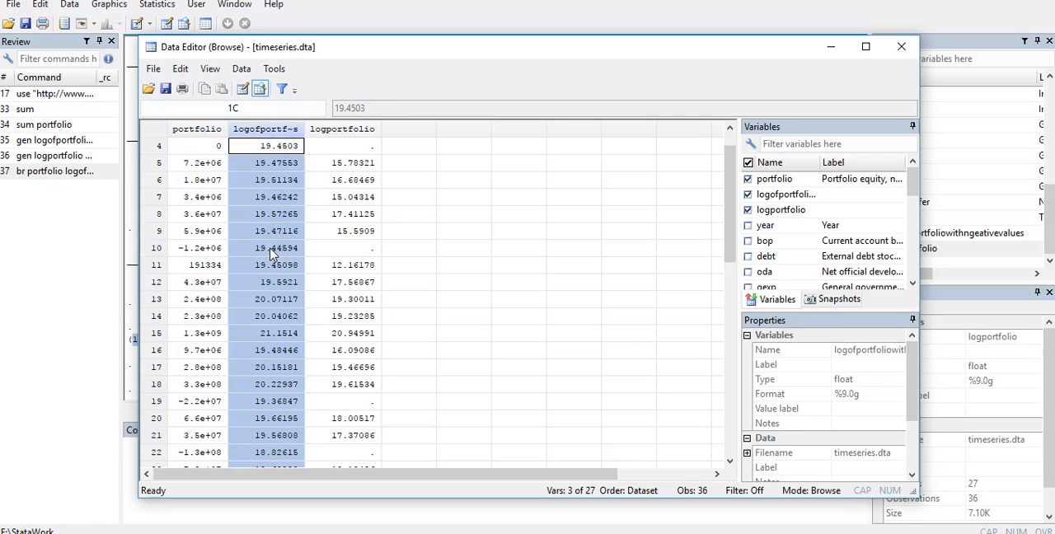
click(266, 247)
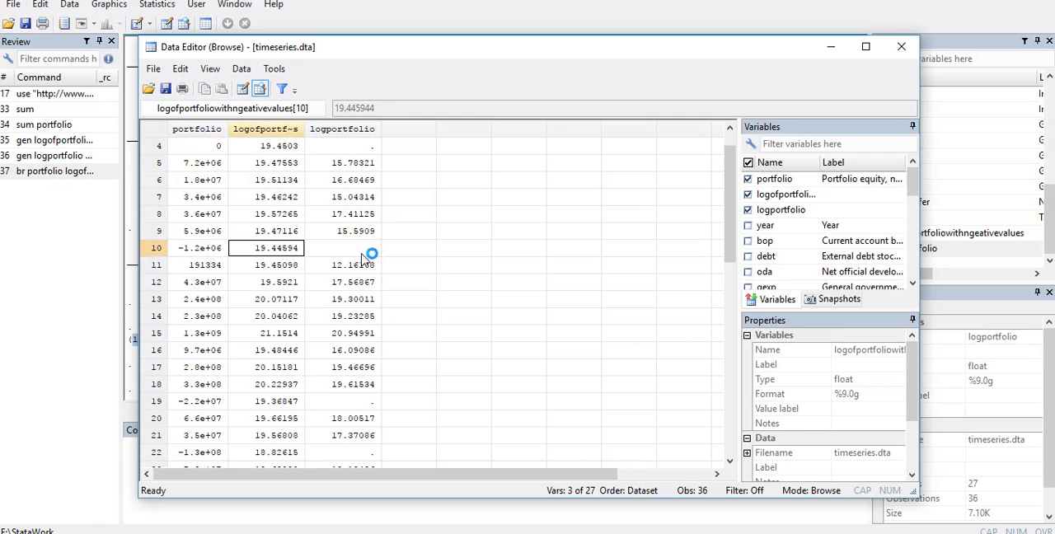
scroll(up, 3)
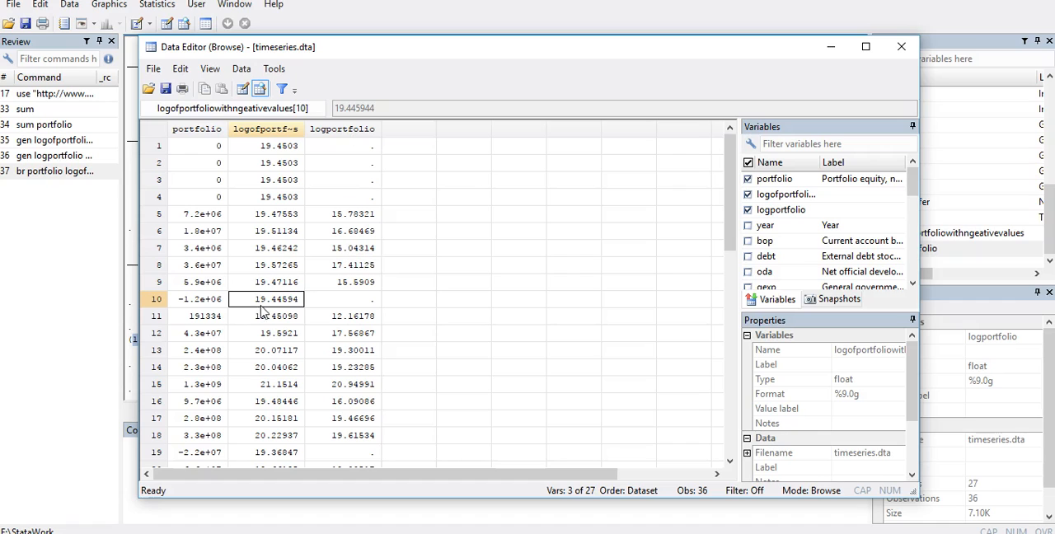
mouse_move(224, 316)
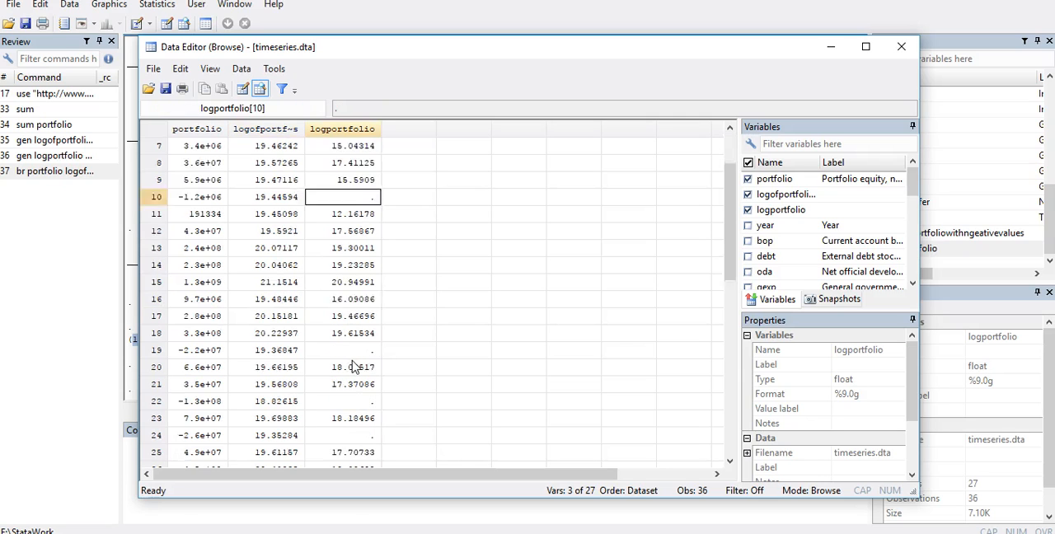
scroll(down, 3)
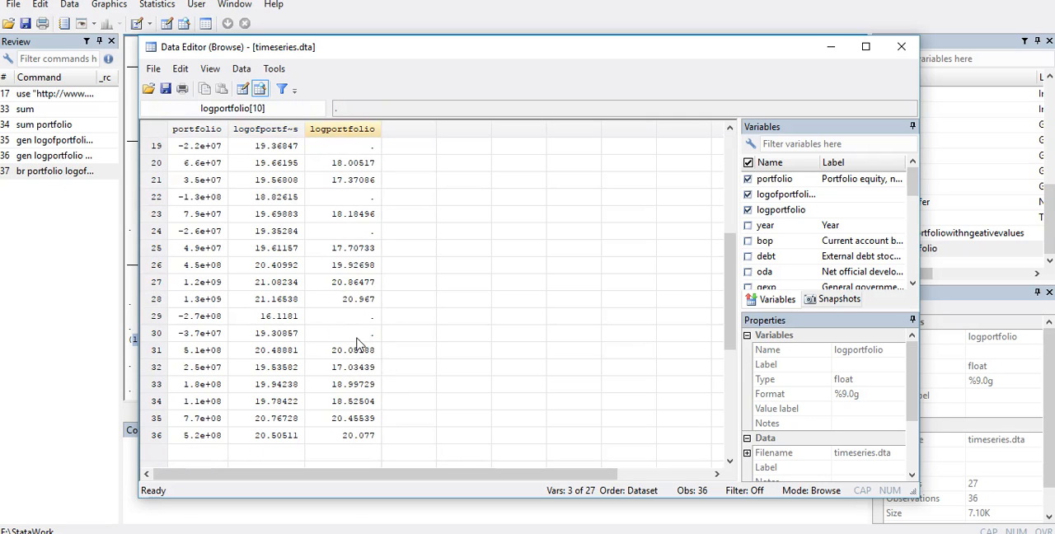